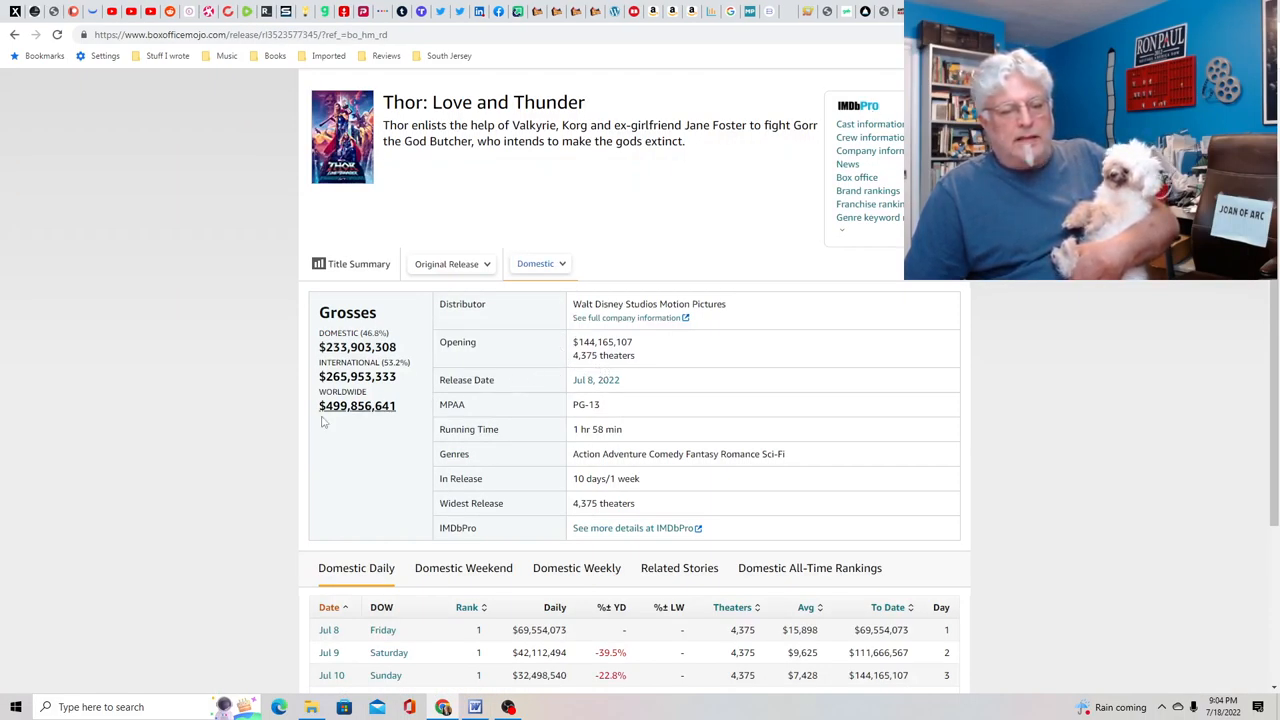
mouse_move(168, 512)
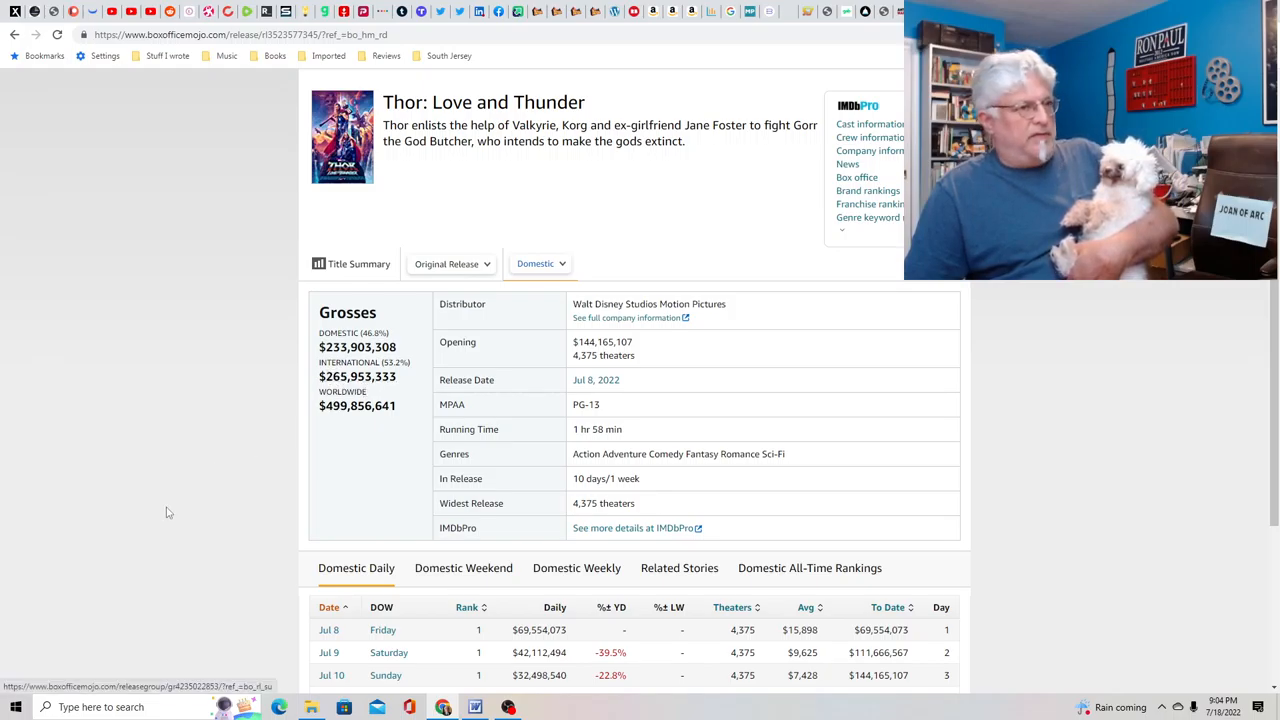
mouse_move(168, 508)
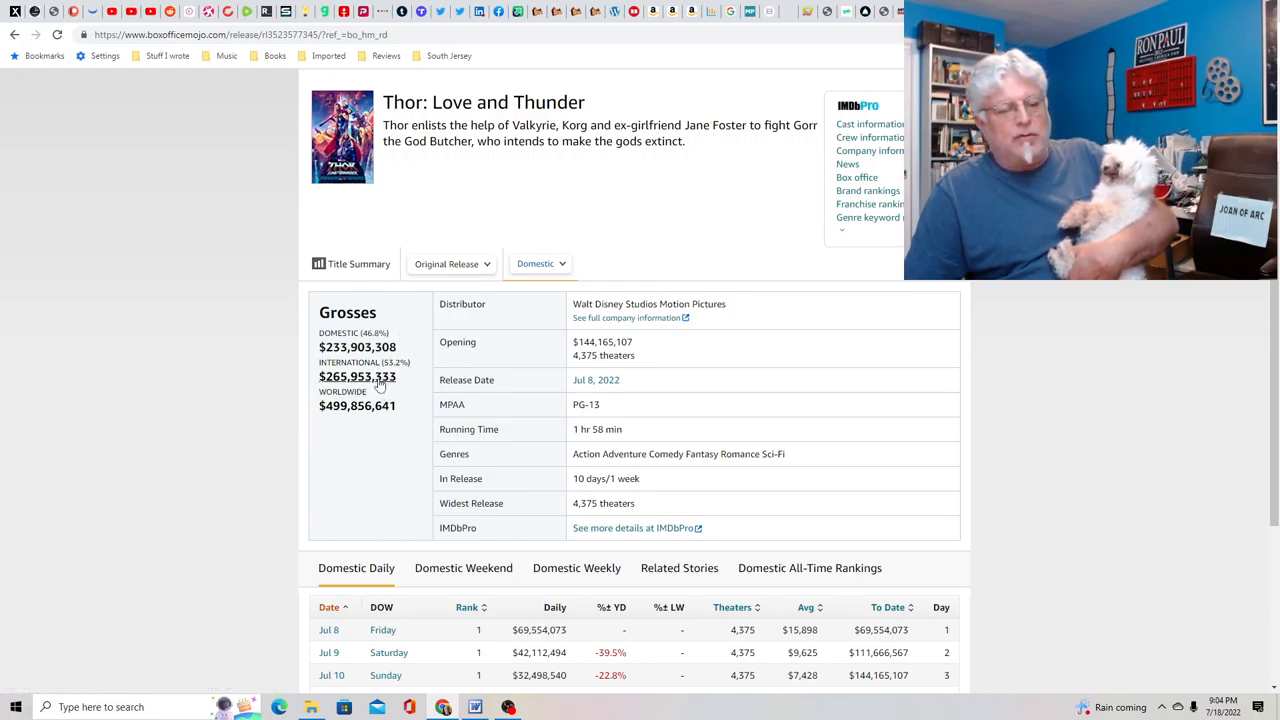
mouse_move(356, 376)
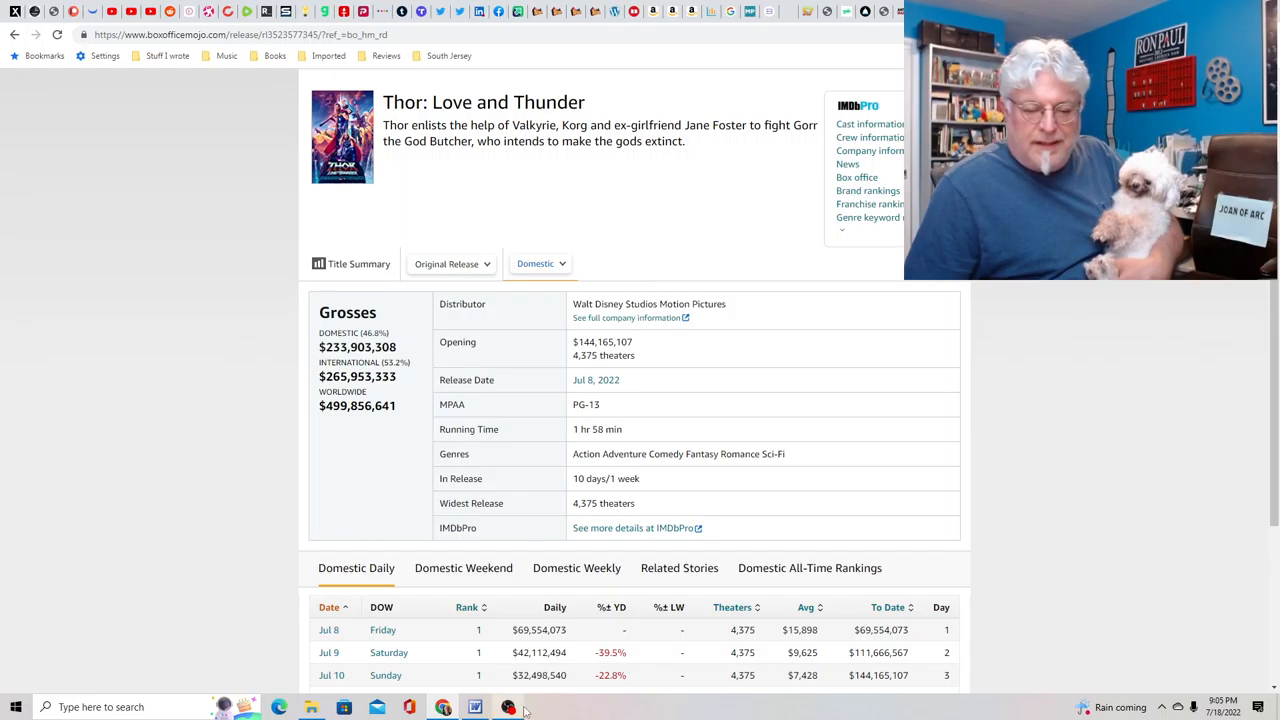
mouse_move(508, 708)
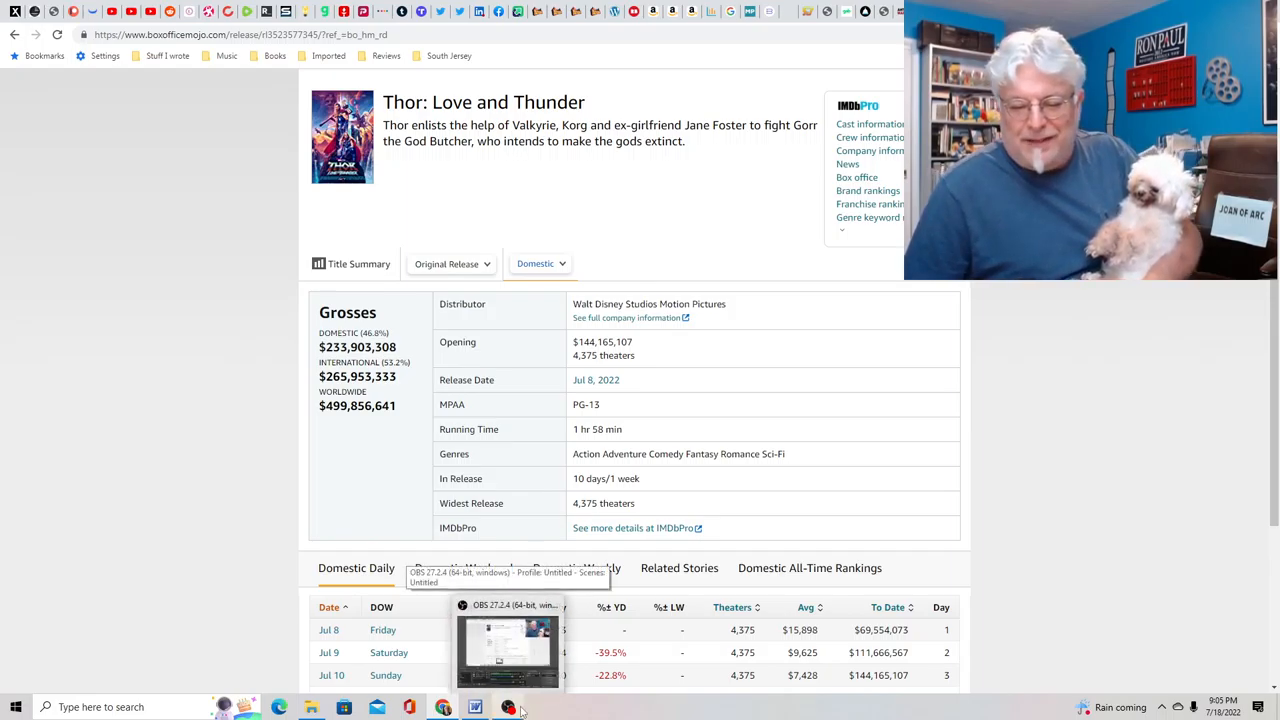